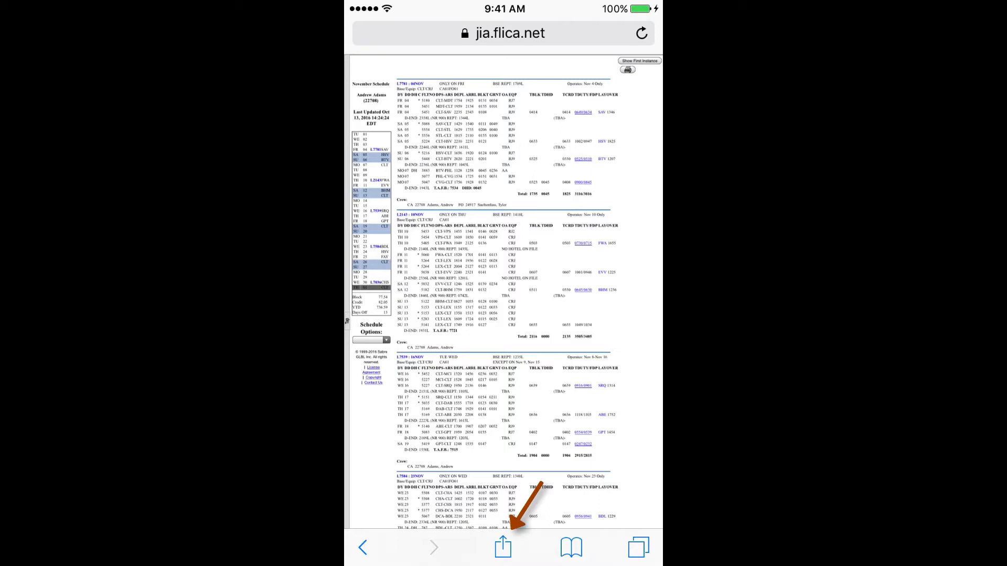
Step: Open the APDL Toolkit share extension from the November schedule page
left_click(502, 547)
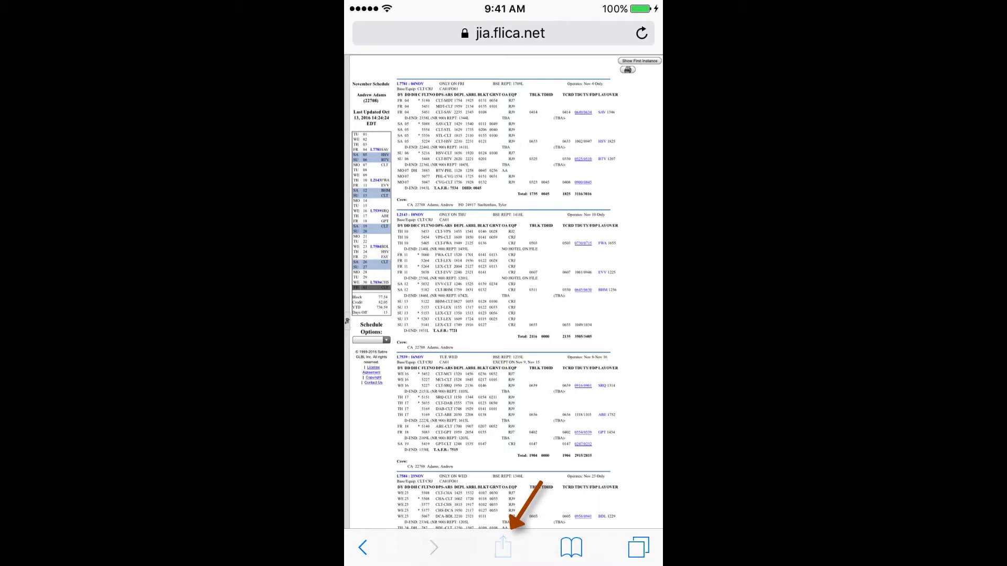
left_click(503, 548)
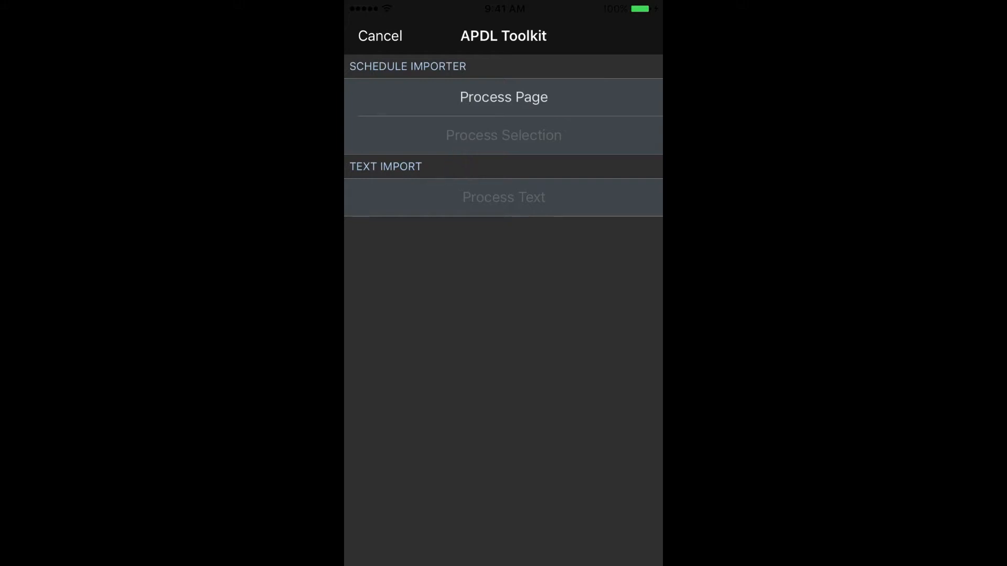
Step: Process the schedule page, review a trip's leg details, and import the November trips
left_click(504, 97)
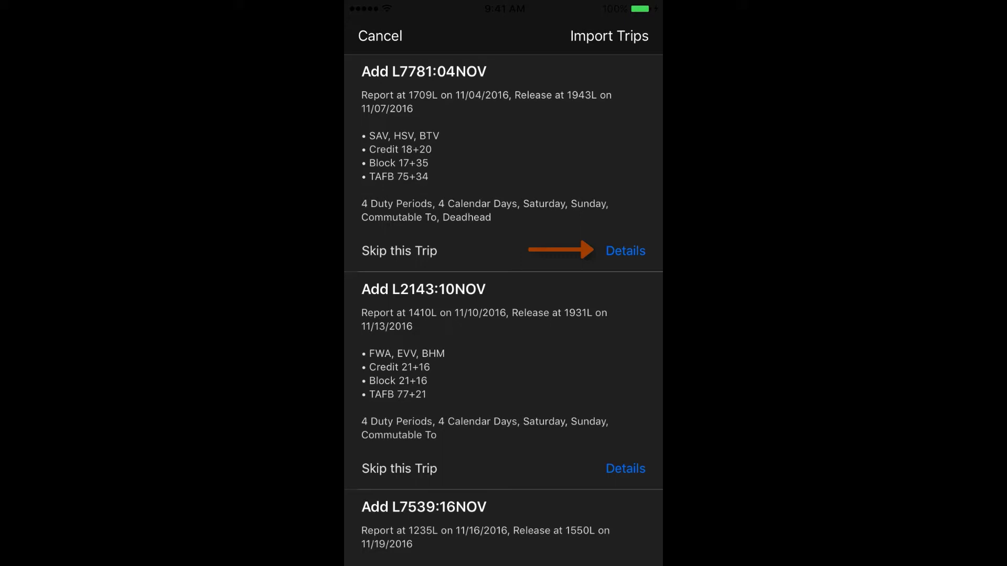
left_click(624, 250)
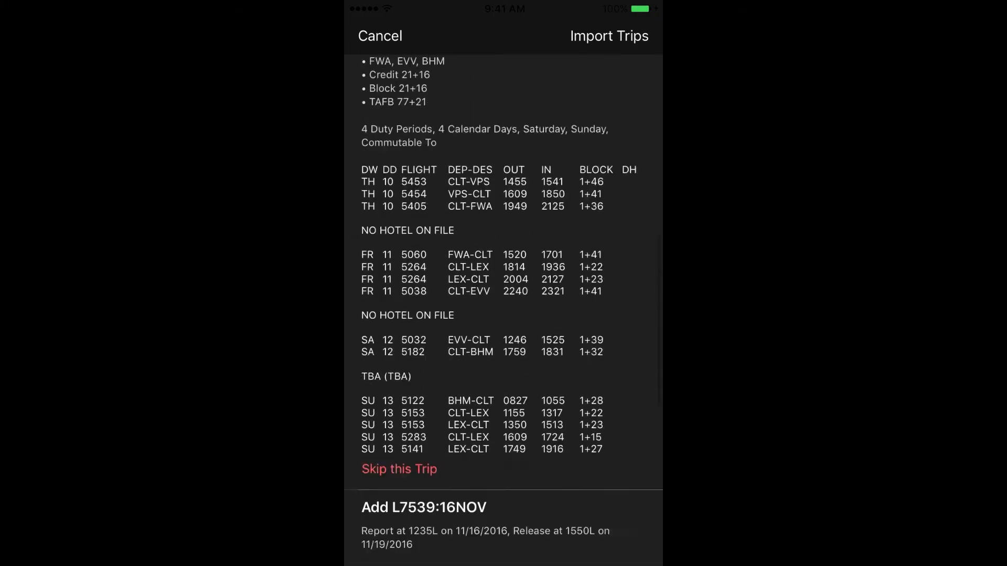
left_click(608, 36)
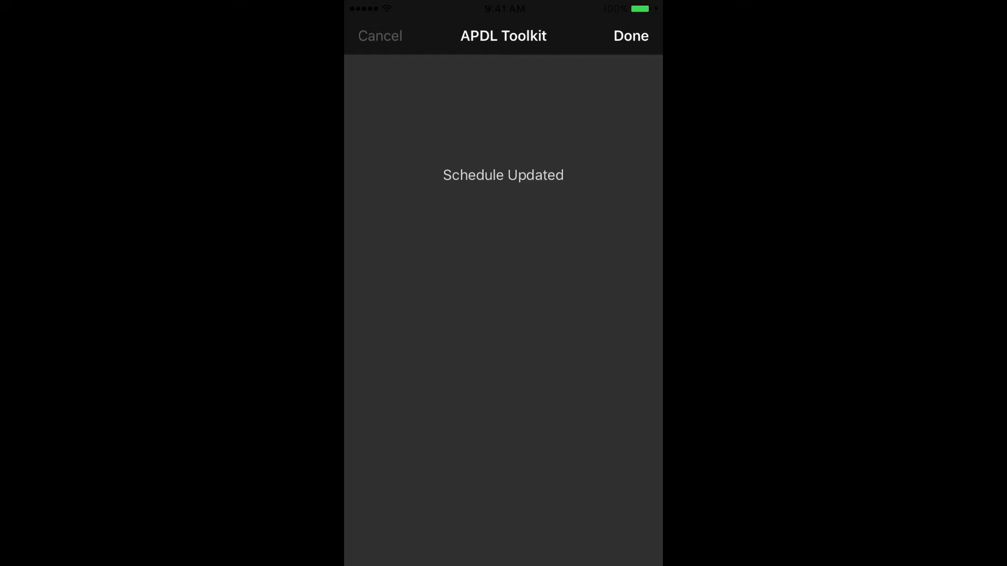
Step: Close the importer and open the APDL Toolkit instructions via Import Trip
left_click(630, 35)
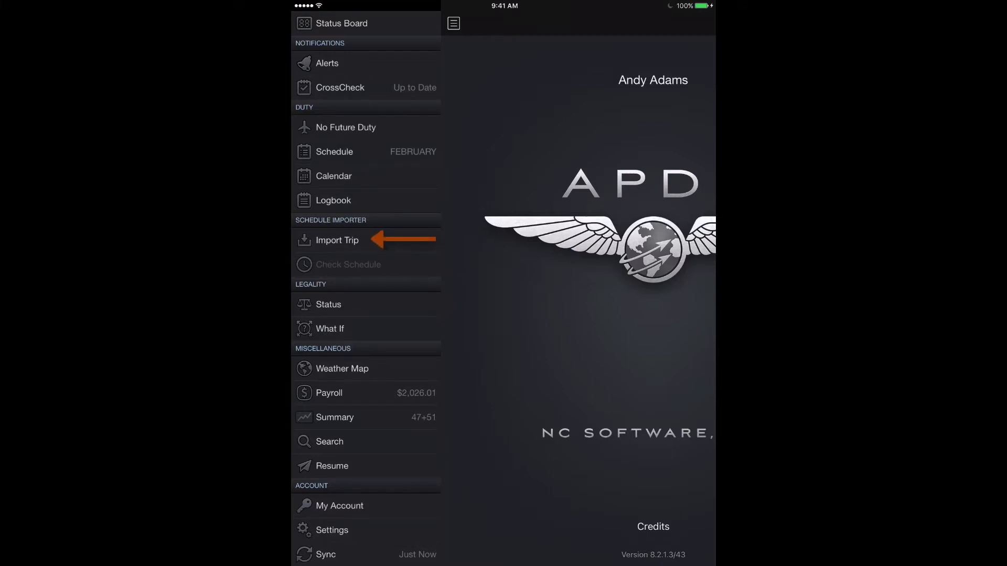
left_click(337, 240)
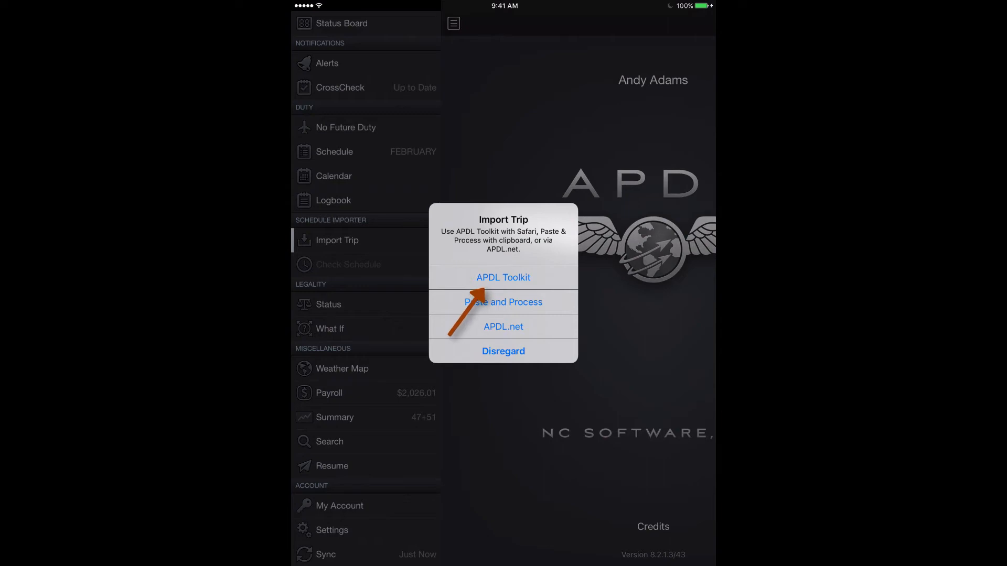
left_click(503, 351)
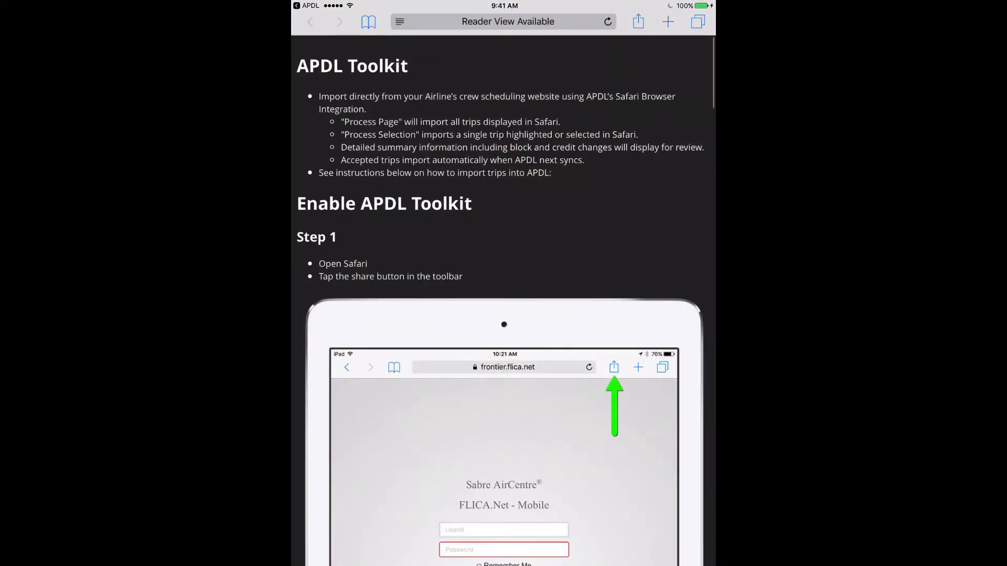
Step: Switch on the APDL Toolkit activity in Safari's More sharing activities list
scroll("down", 3)
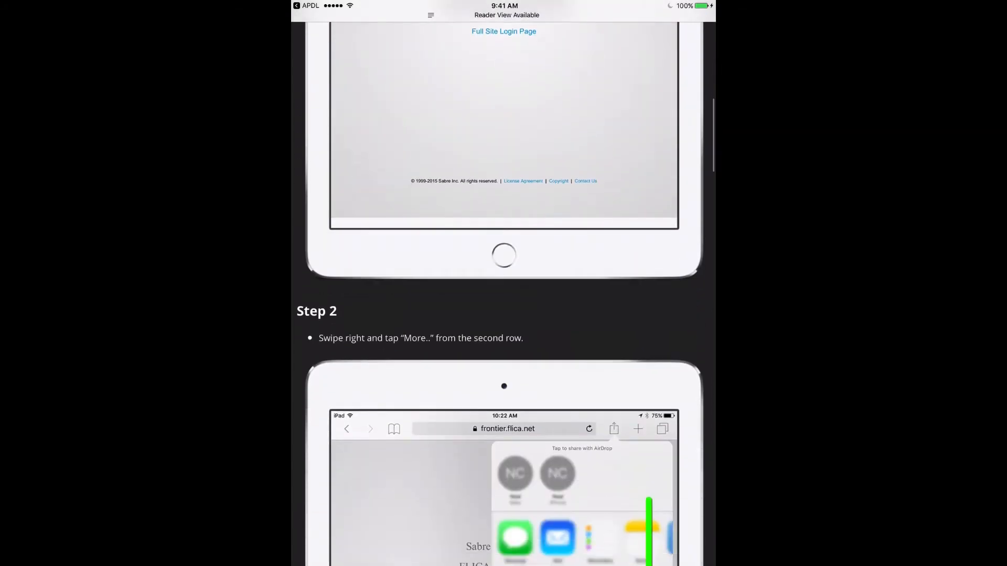
scroll("down", 3)
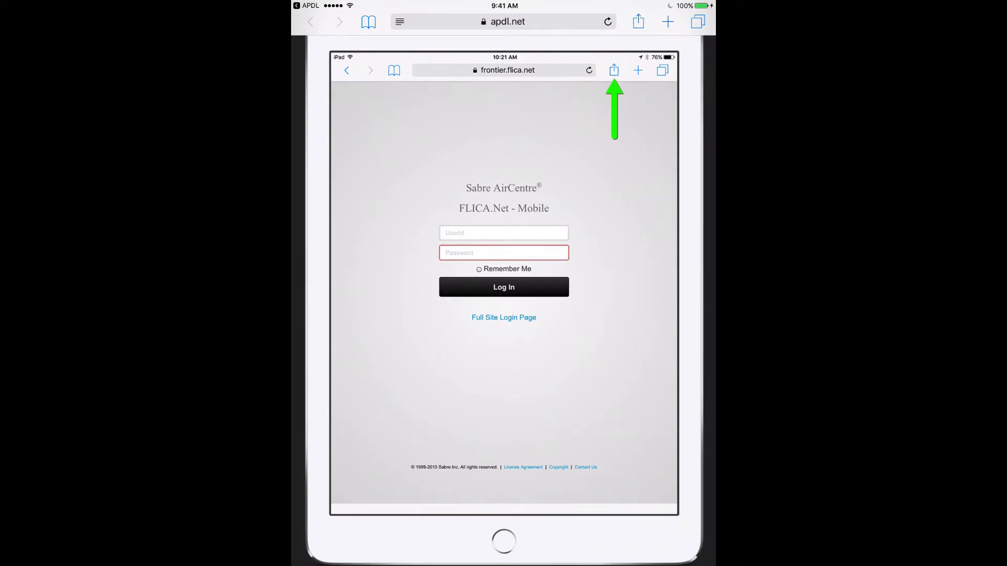
left_click(638, 21)
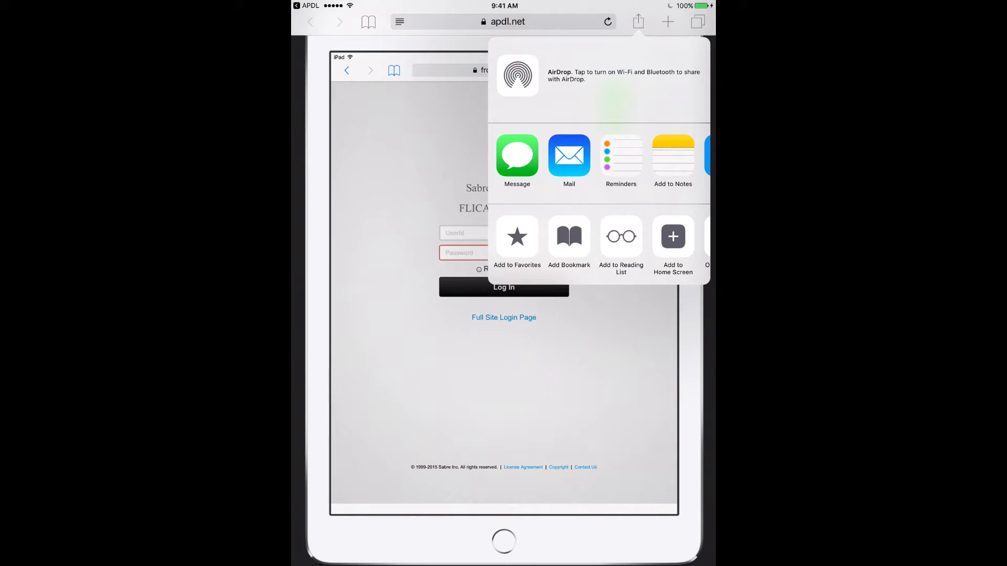
scroll("left", 3)
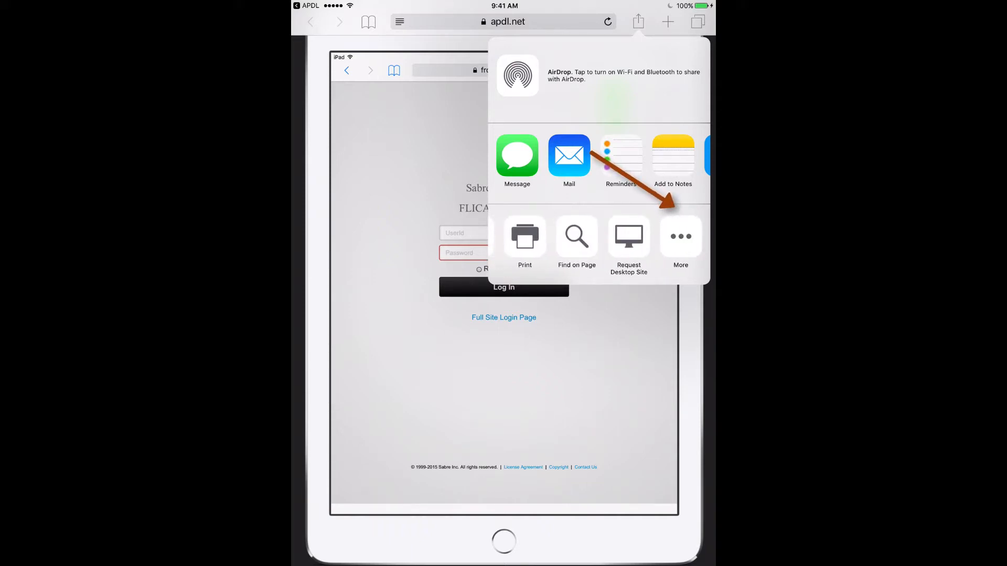
left_click(681, 235)
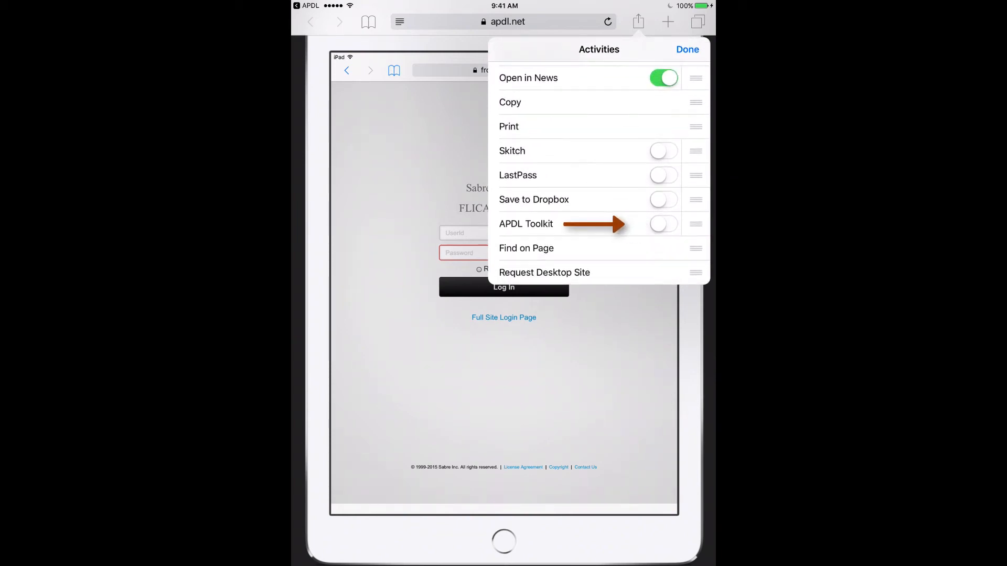
left_click(663, 224)
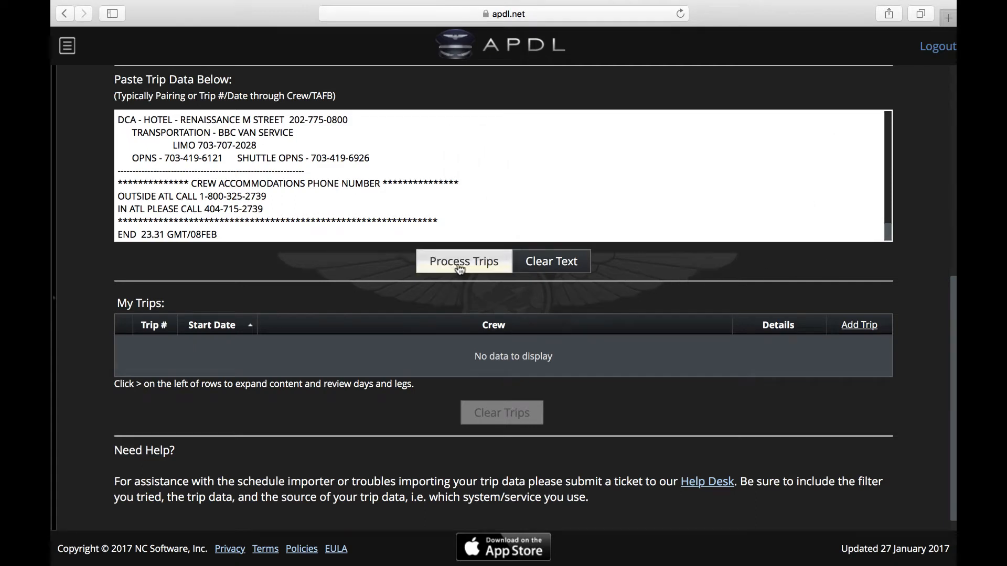
Step: Run Process Trips on the pasted trip data in APDL.net
left_click(463, 260)
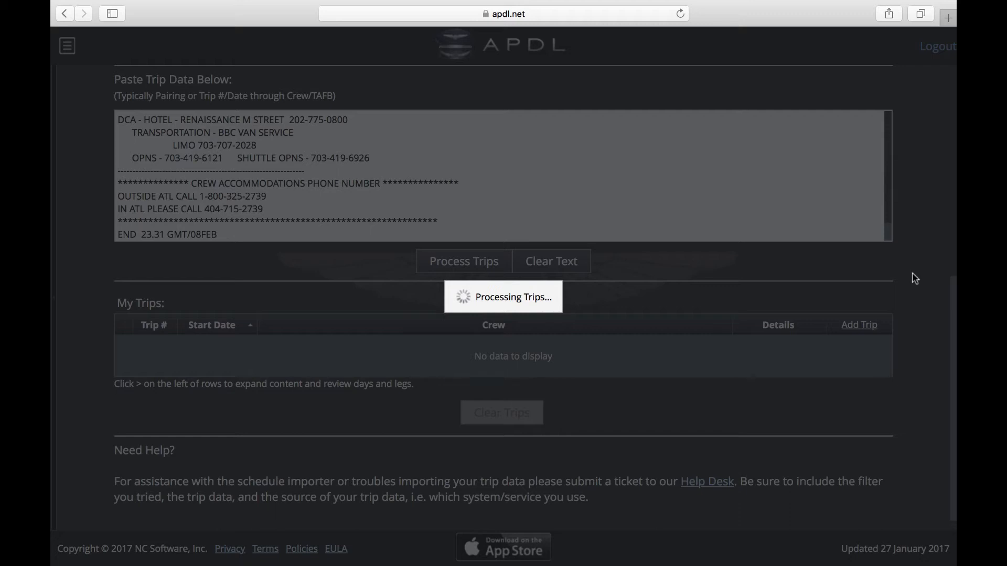
mouse_move(923, 320)
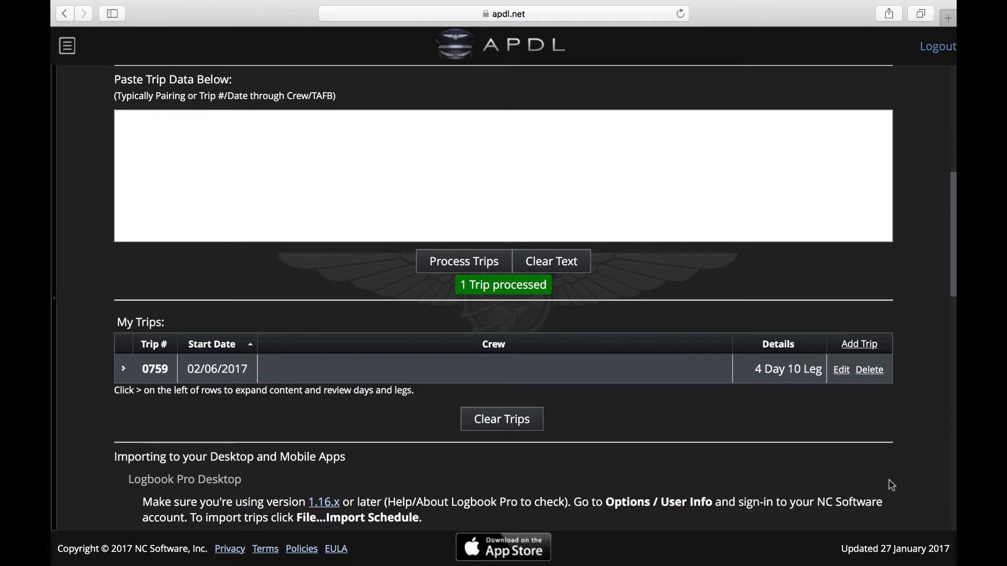
Step: Scroll down to the APDL (iOS) import section
scroll("down", 3)
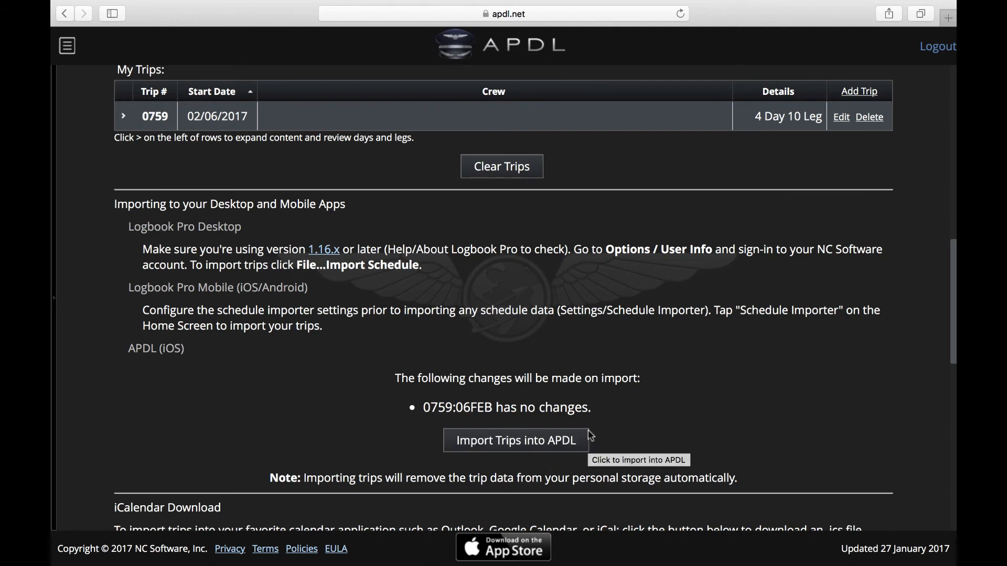
mouse_move(440, 433)
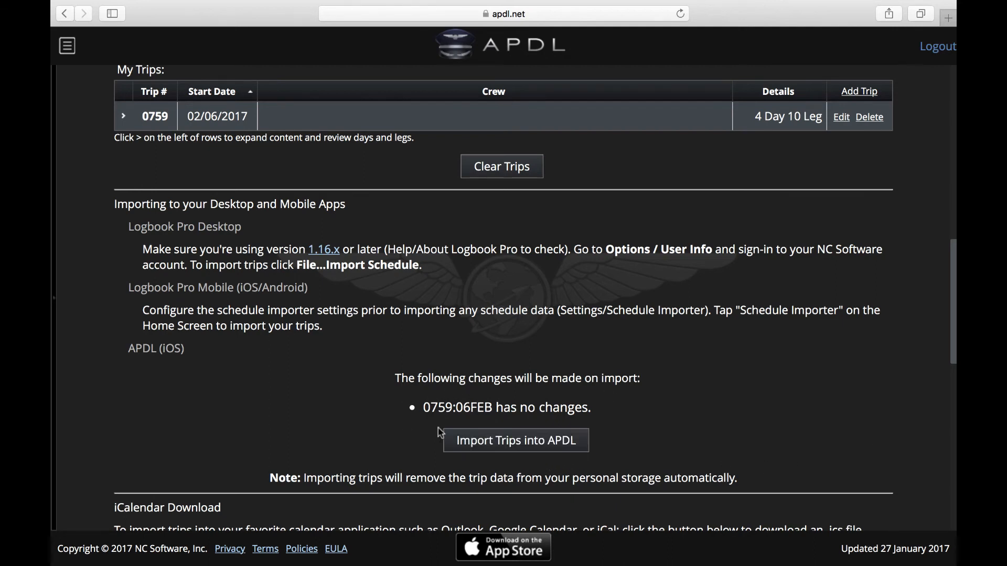
mouse_move(813, 372)
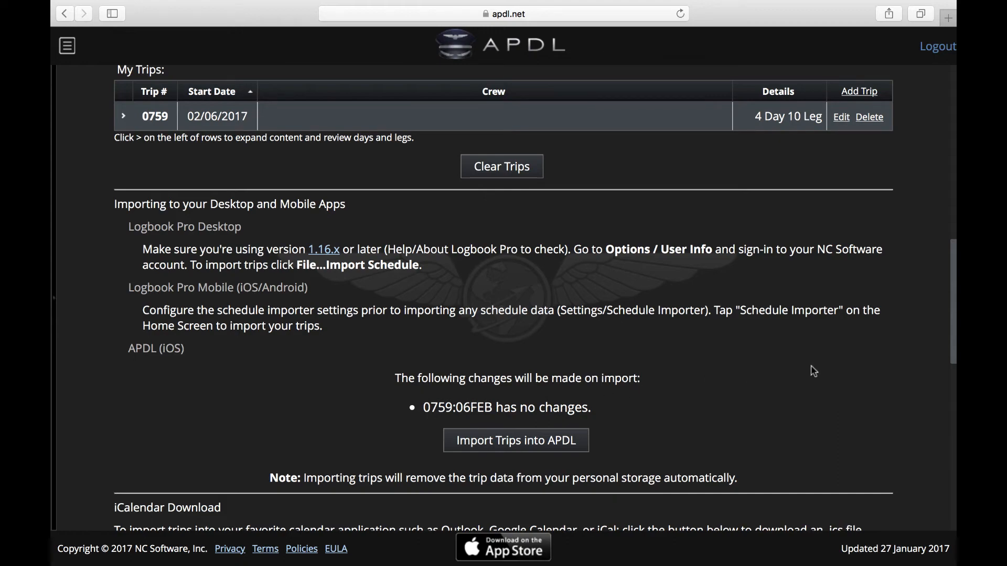
mouse_move(901, 302)
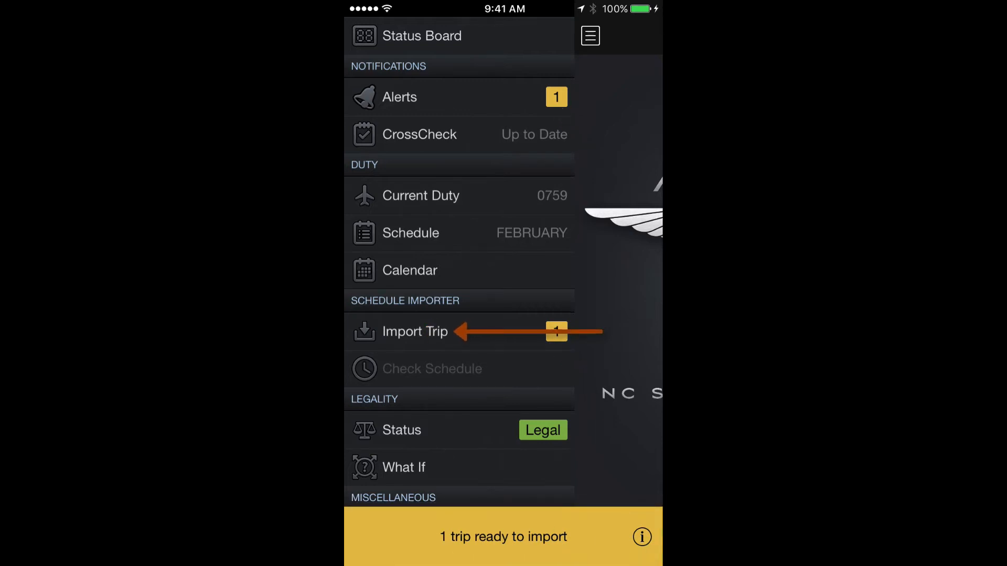
Step: Import the single trip waiting on APDL.net, then reopen Import Trip options
left_click(415, 331)
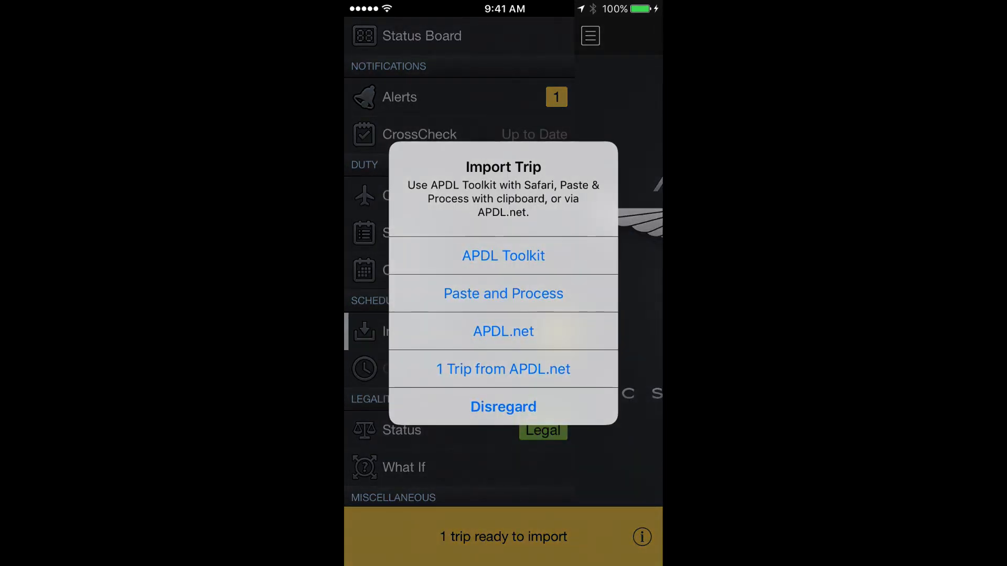
left_click(503, 369)
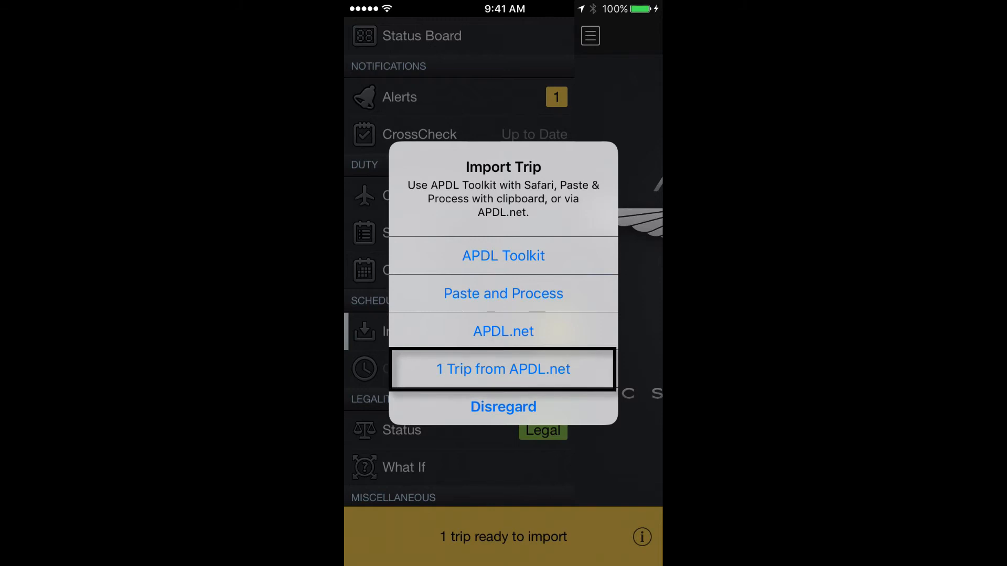
left_click(503, 406)
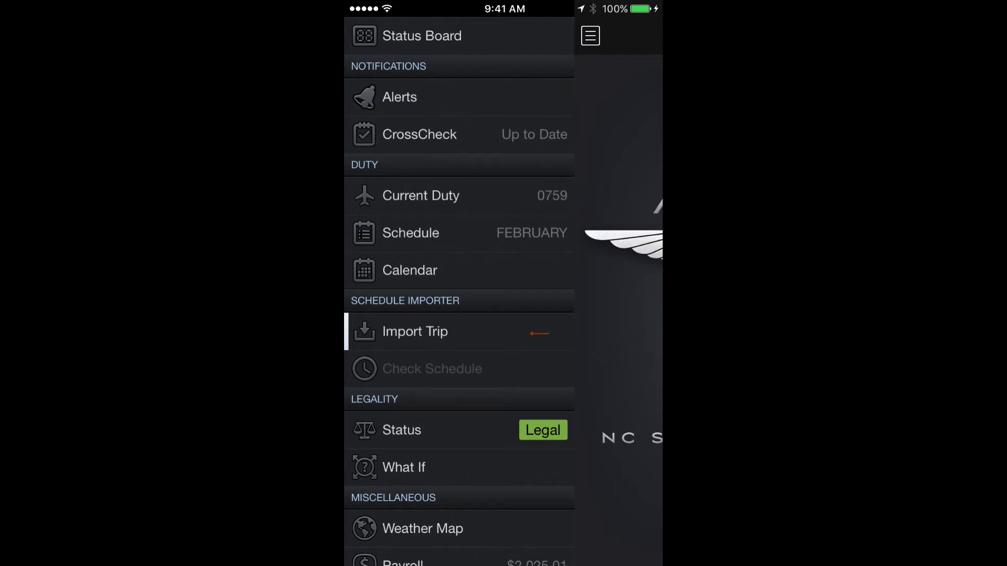
left_click(415, 331)
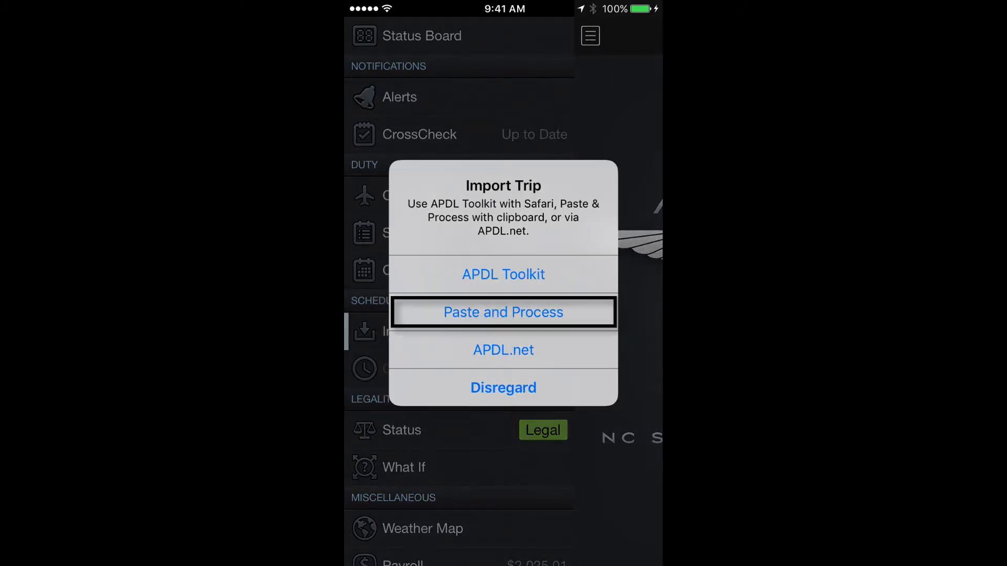
Step: Paste the copied rotation text into Paste and Process and process it
left_click(502, 312)
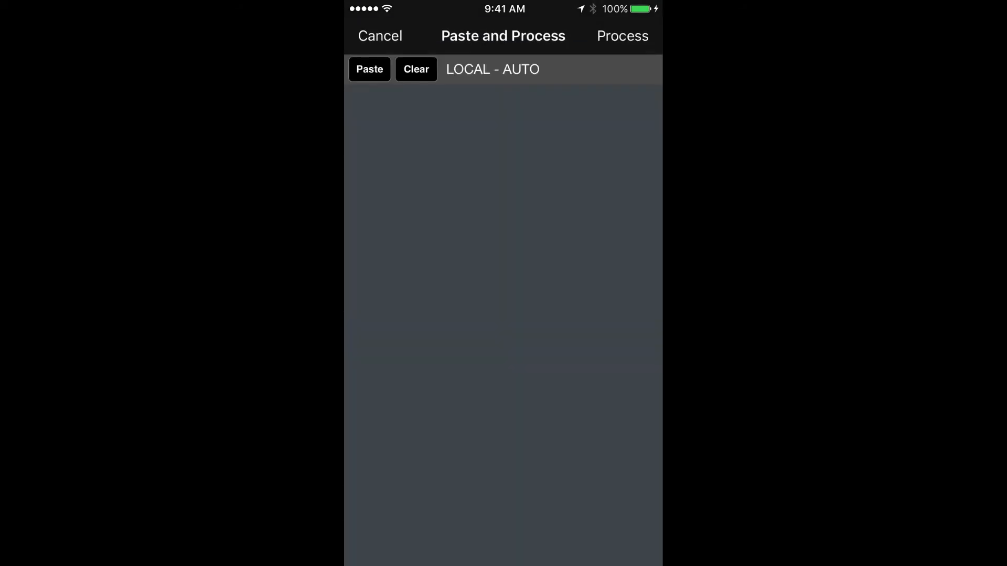
left_click(369, 68)
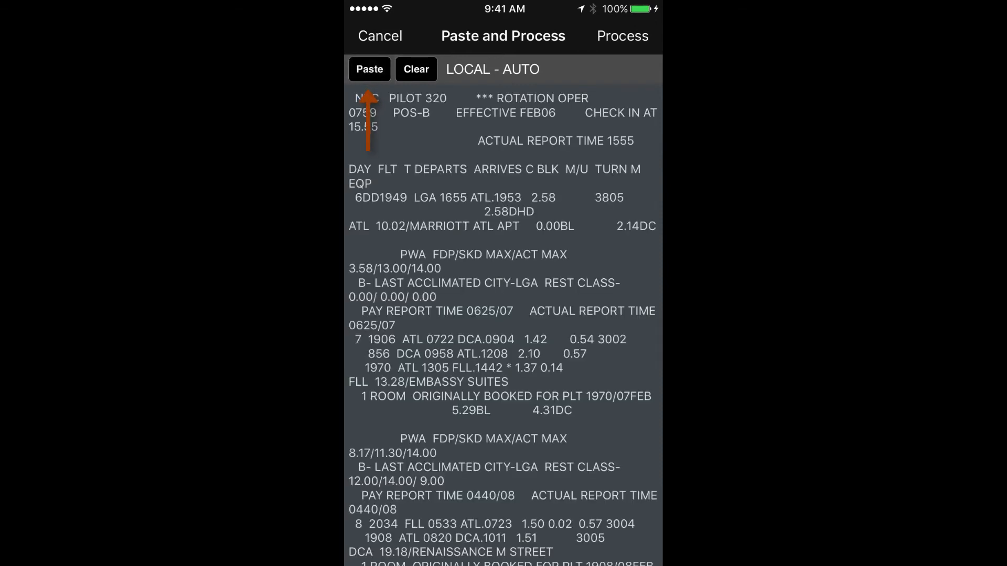
left_click(621, 35)
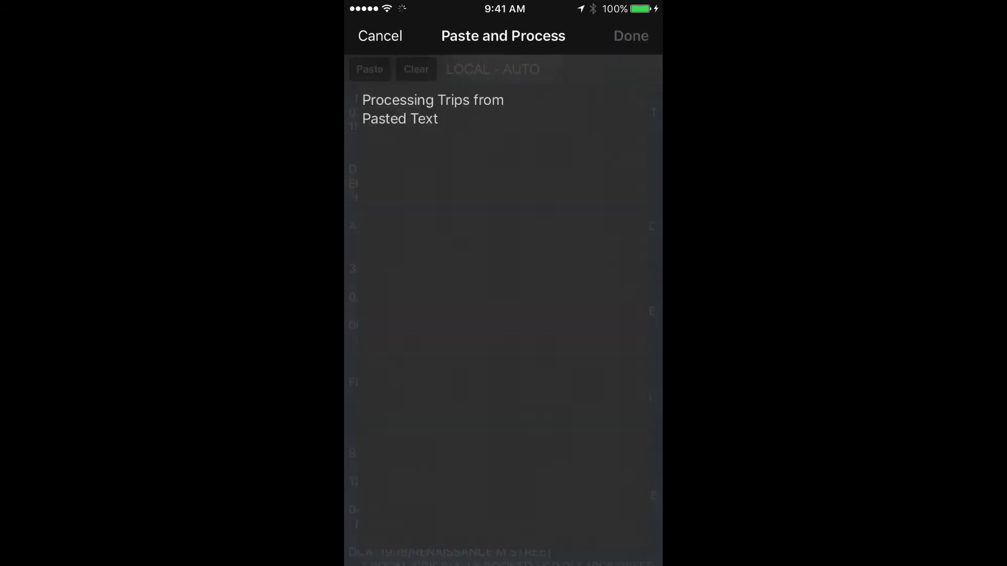